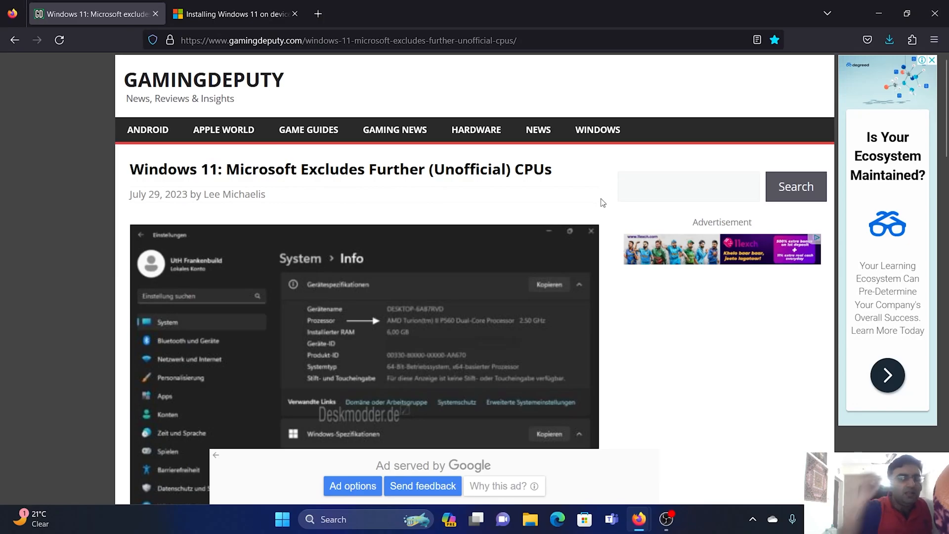
mouse_move(137, 192)
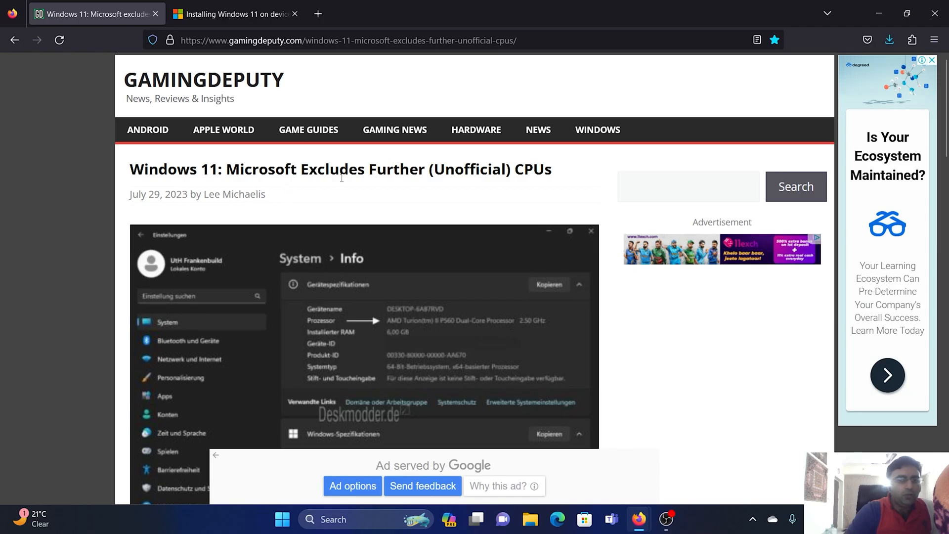
mouse_move(525, 193)
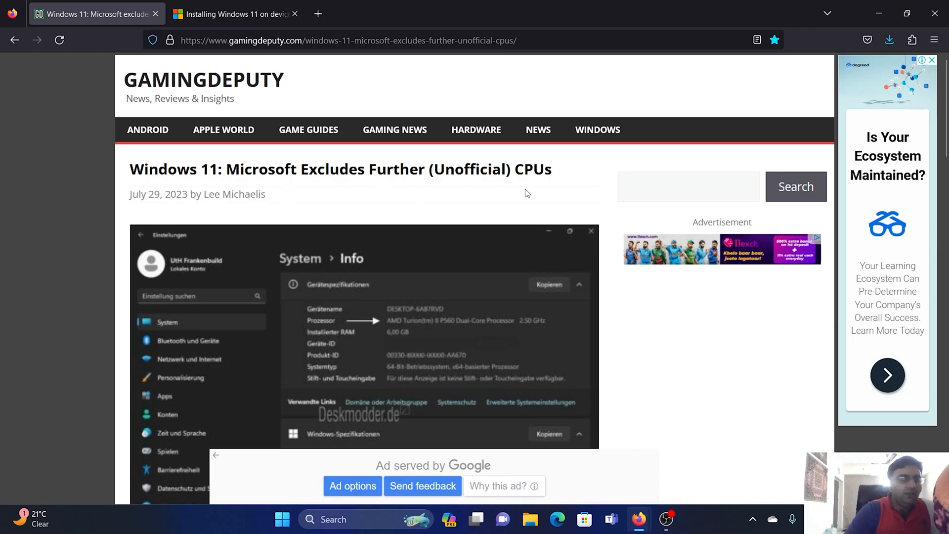
Glance at Microsoft's support page, then return to the GamingDeputy CPU exclusion article.
scroll(down, 3)
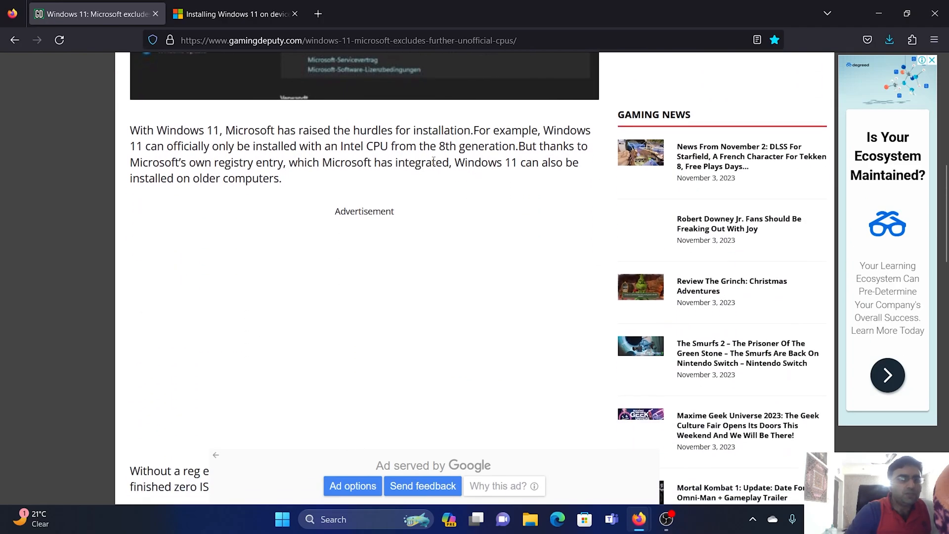
click(235, 13)
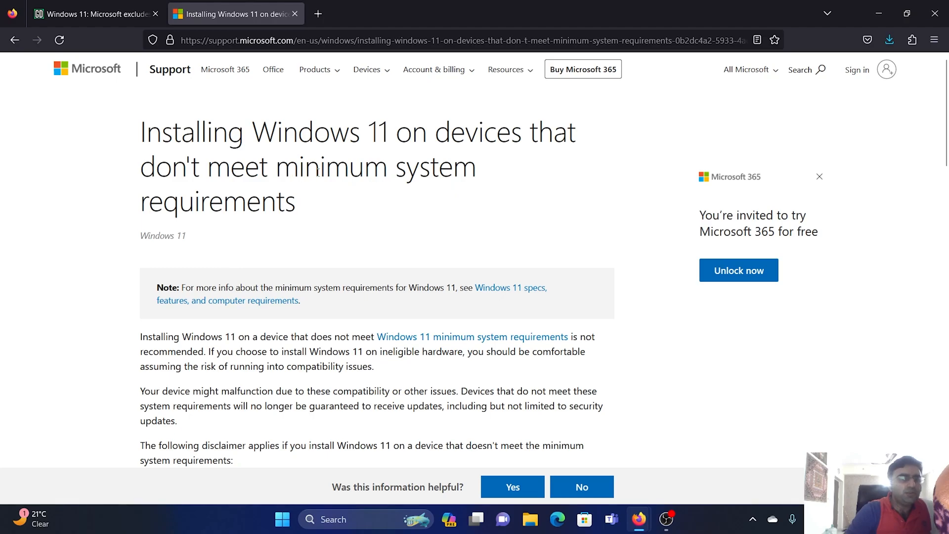
mouse_move(322, 199)
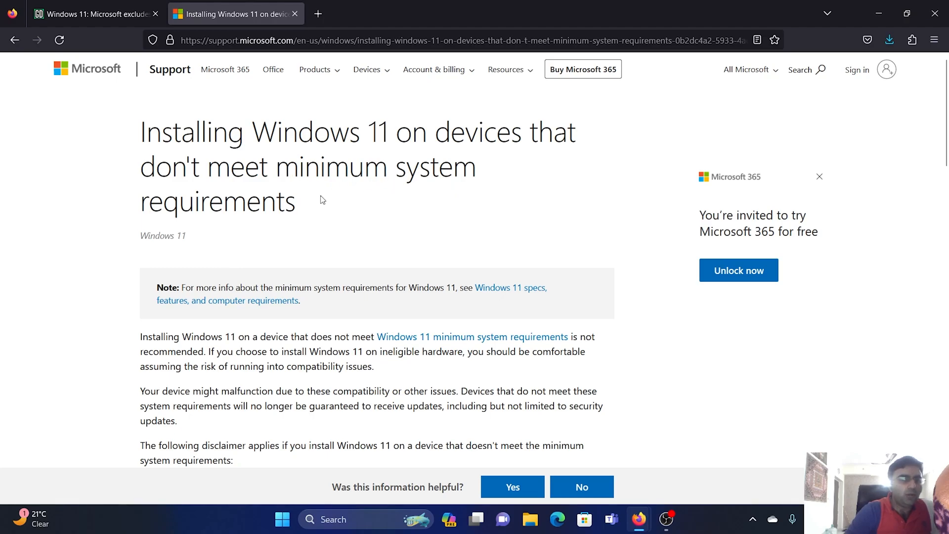
click(91, 13)
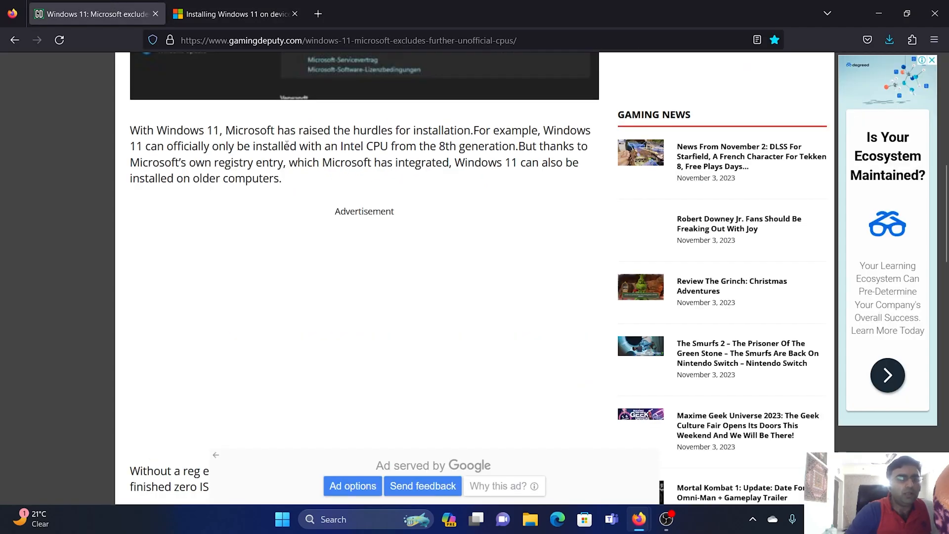
Read the article's Canary-build CPU blocking passage, then switch to the Microsoft support tab.
scroll(down, 3)
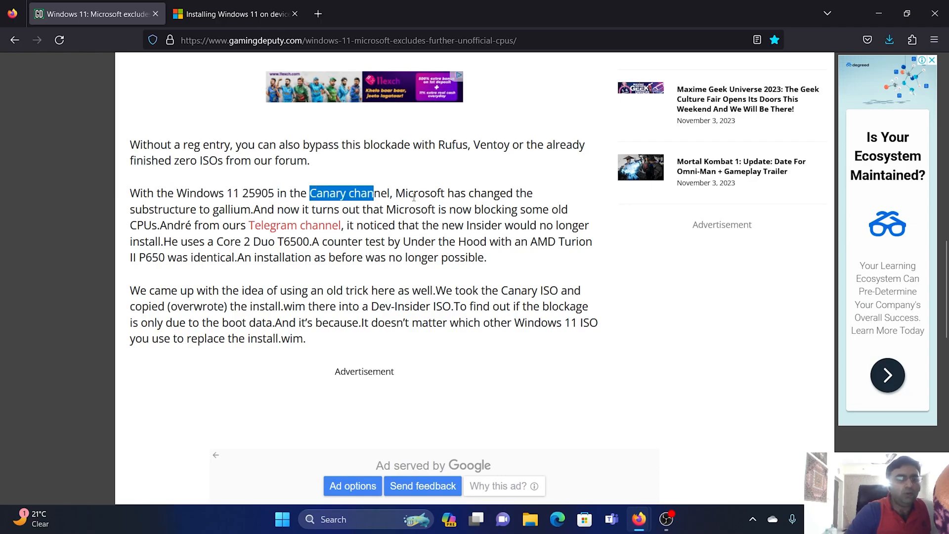
click(199, 200)
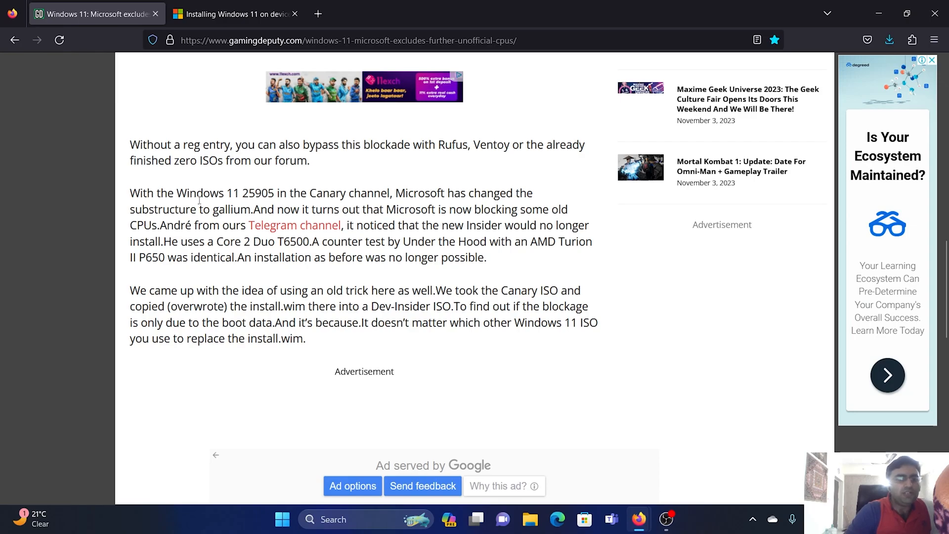
mouse_move(651, 415)
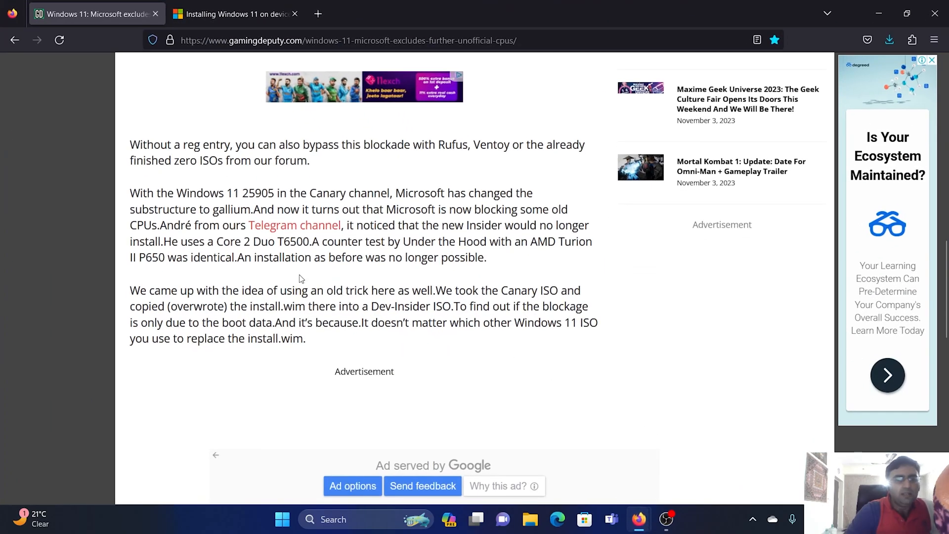
double_click(257, 192)
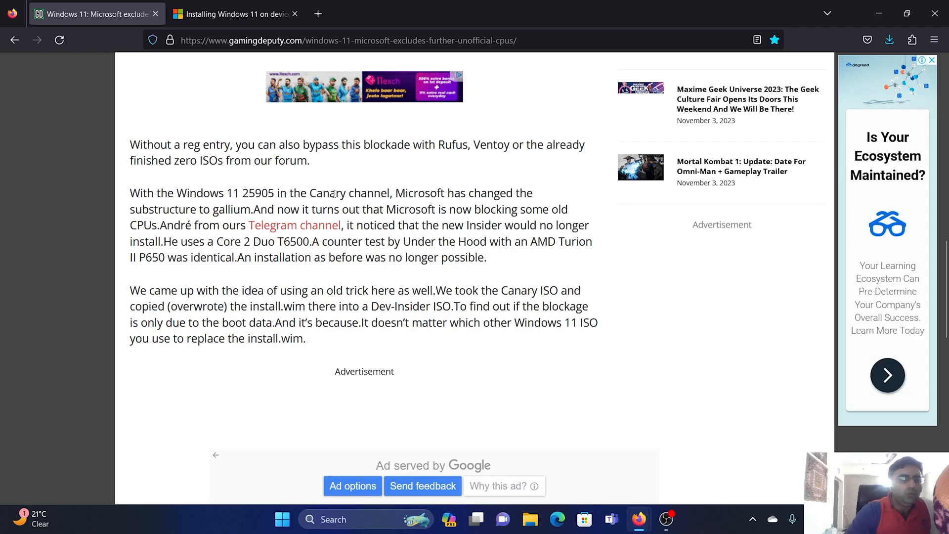
mouse_move(486, 209)
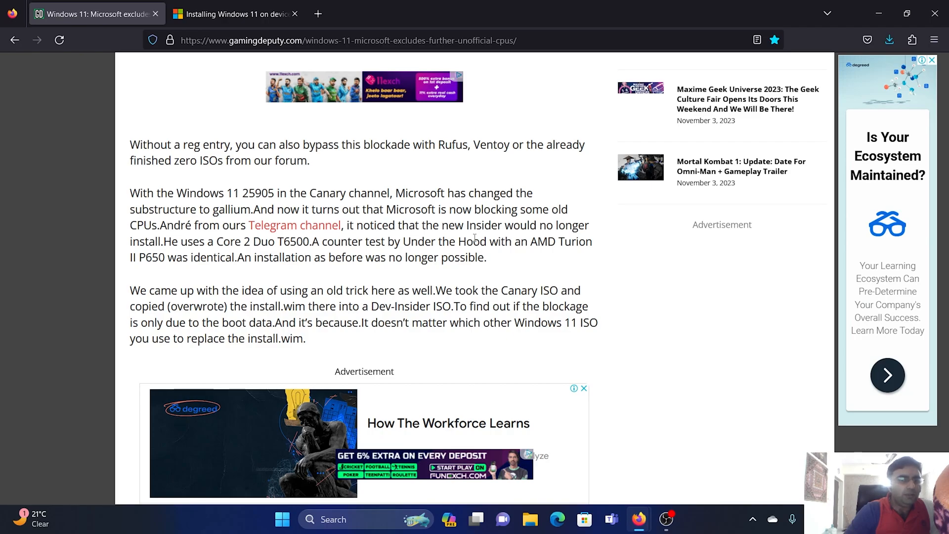
click(235, 13)
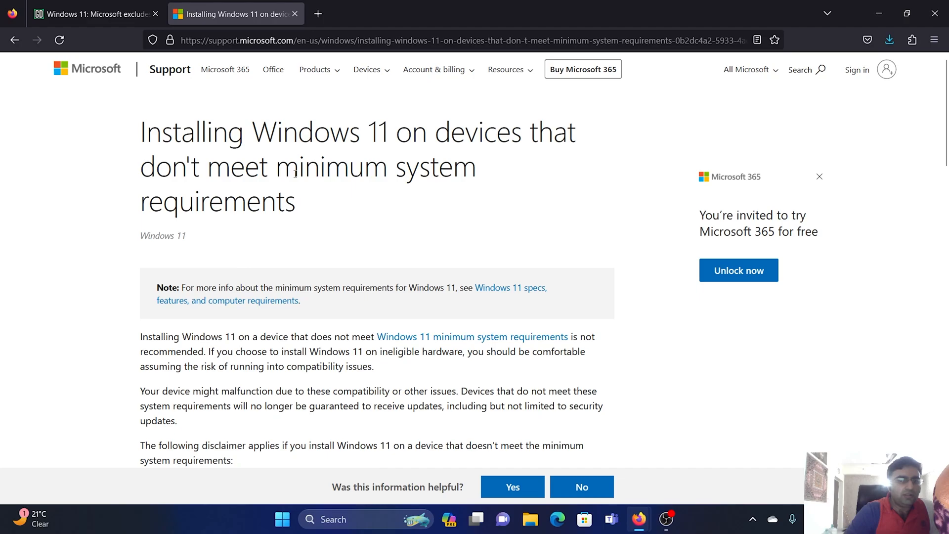
mouse_move(374, 223)
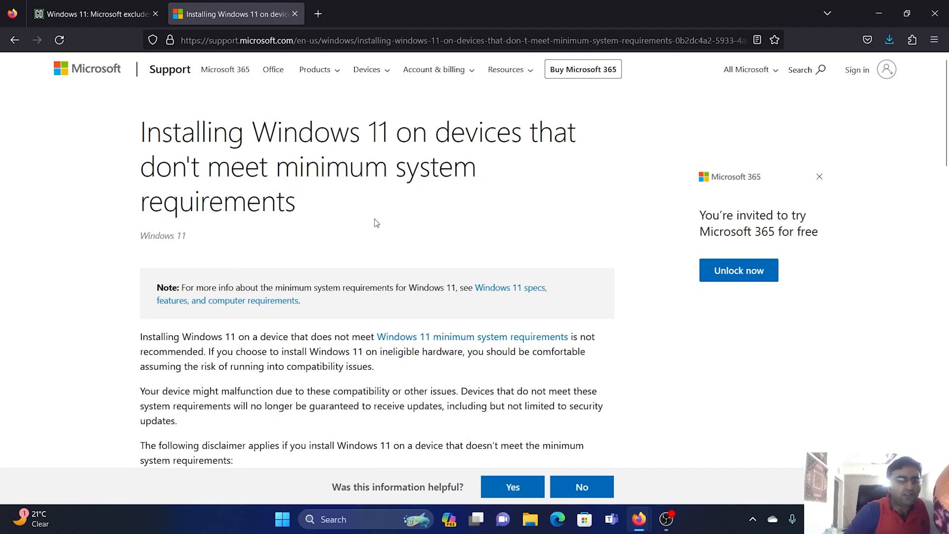
Read Microsoft's unsupported-hardware warnings and disclaimer, then return to the GamingDeputy tab.
scroll(down, 3)
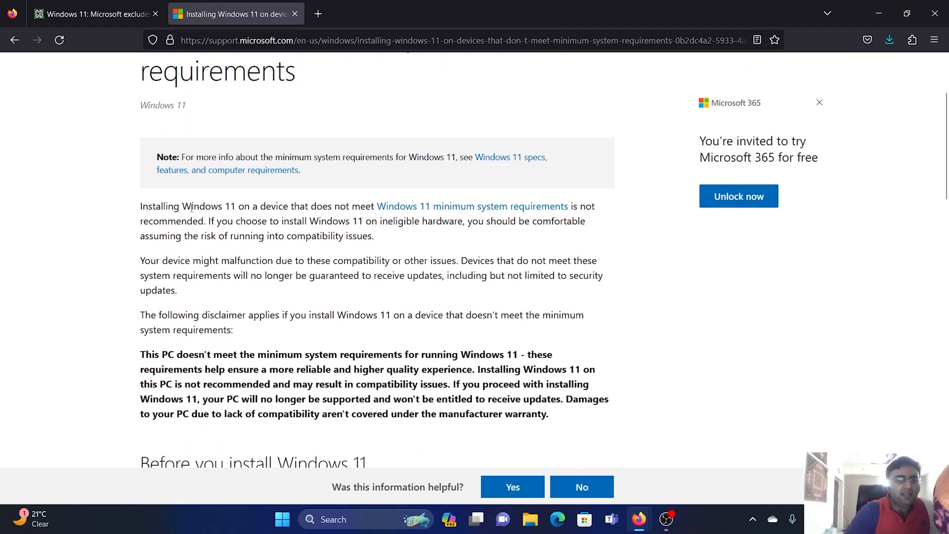
drag(192, 206, 323, 207)
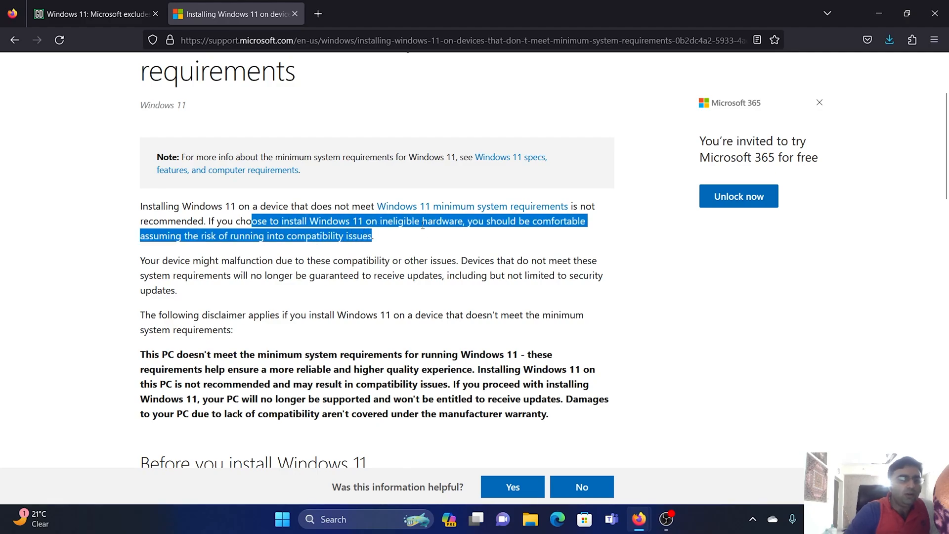
click(529, 221)
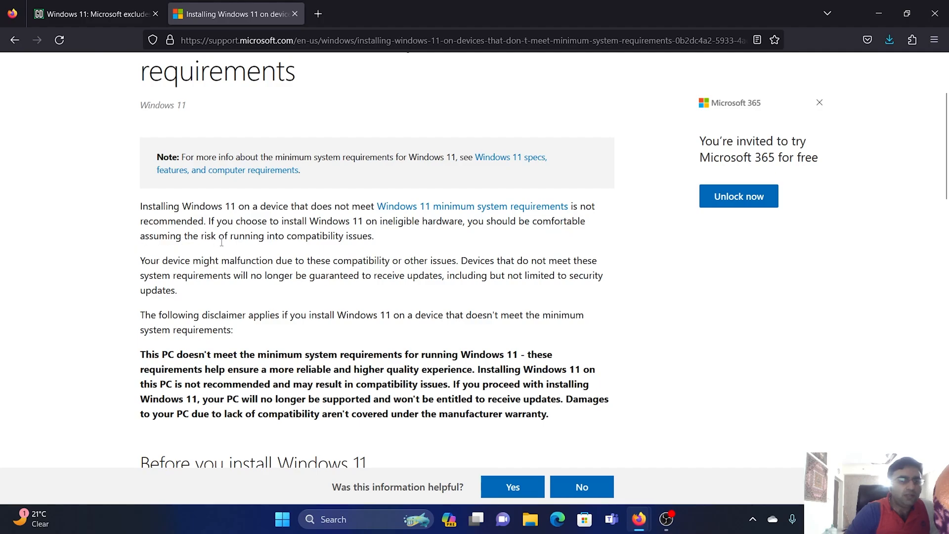
mouse_move(399, 241)
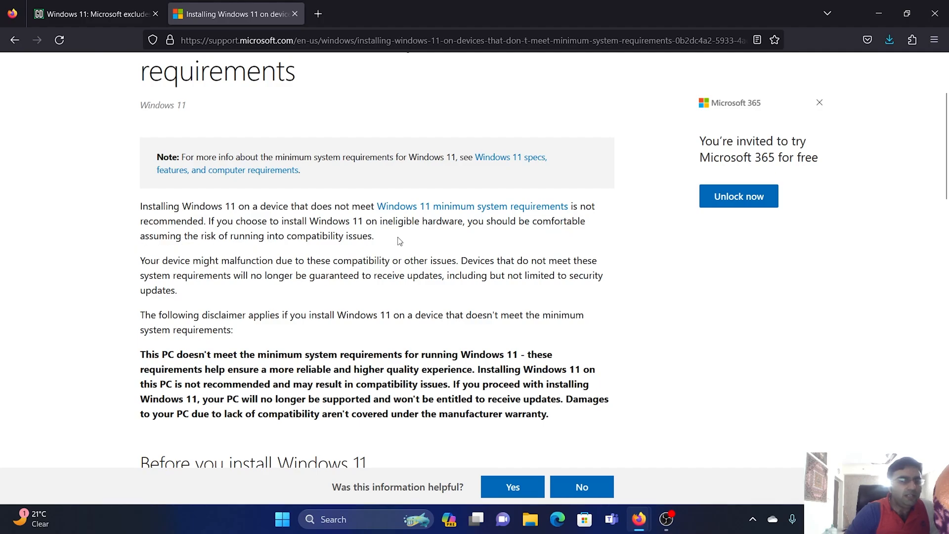
mouse_move(405, 332)
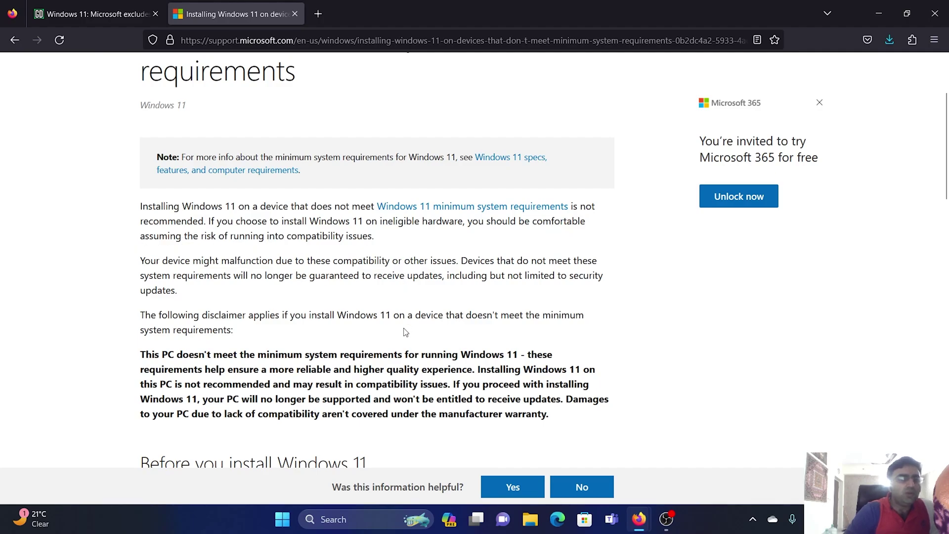
scroll(down, 3)
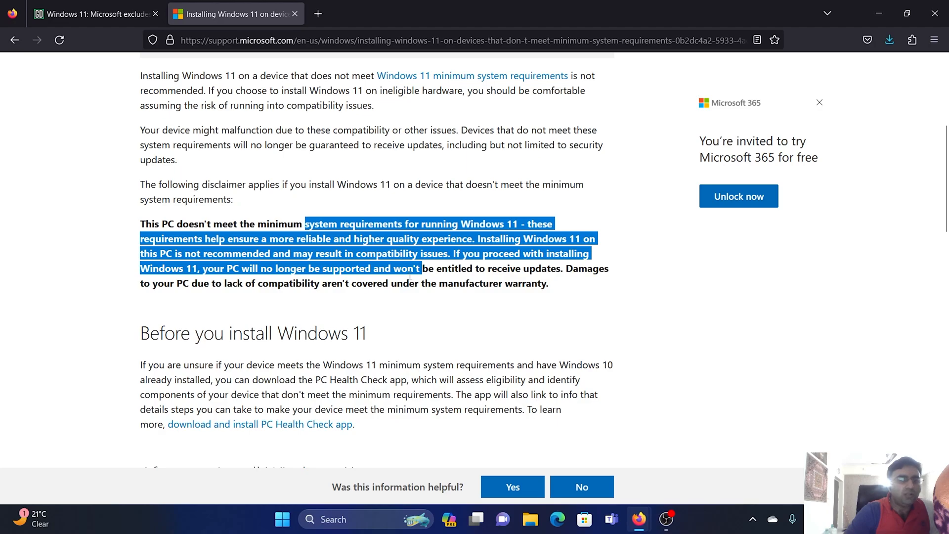
scroll(up, 3)
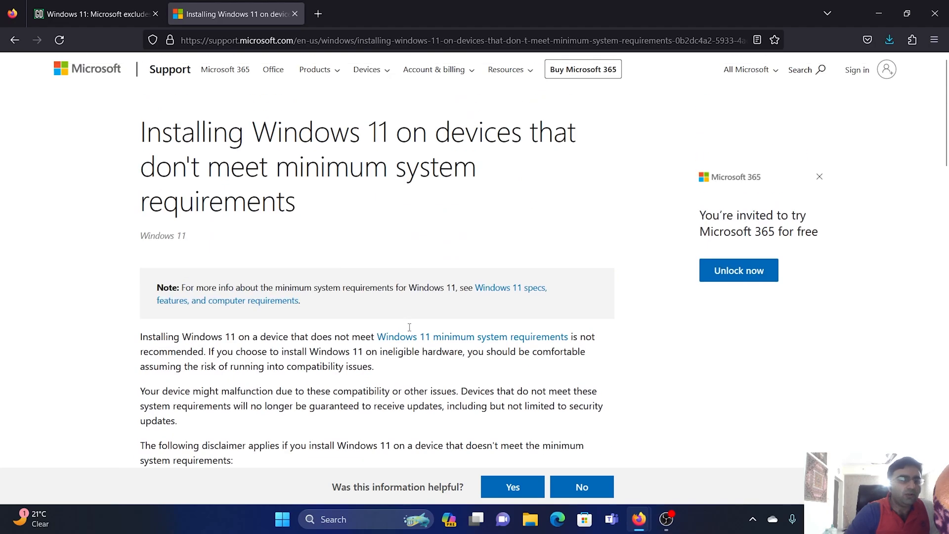
click(91, 13)
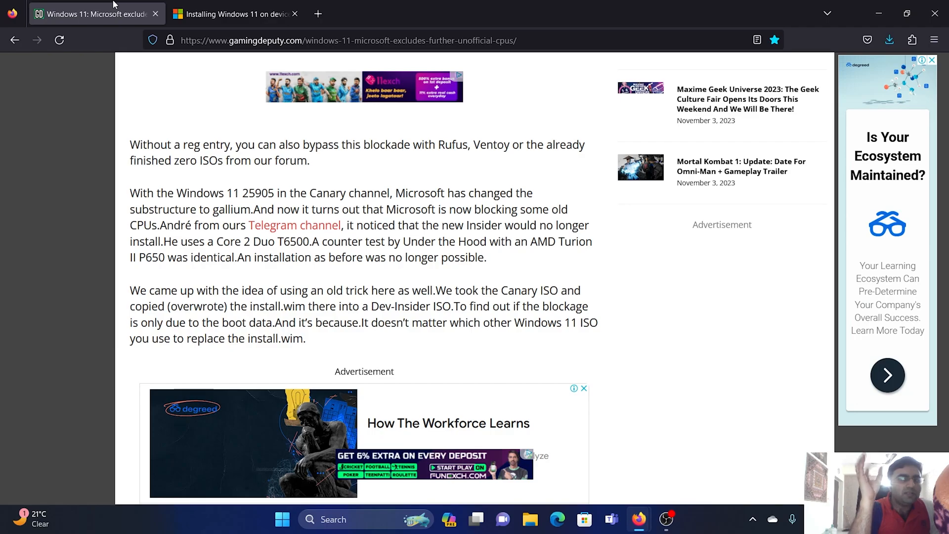
mouse_move(191, 158)
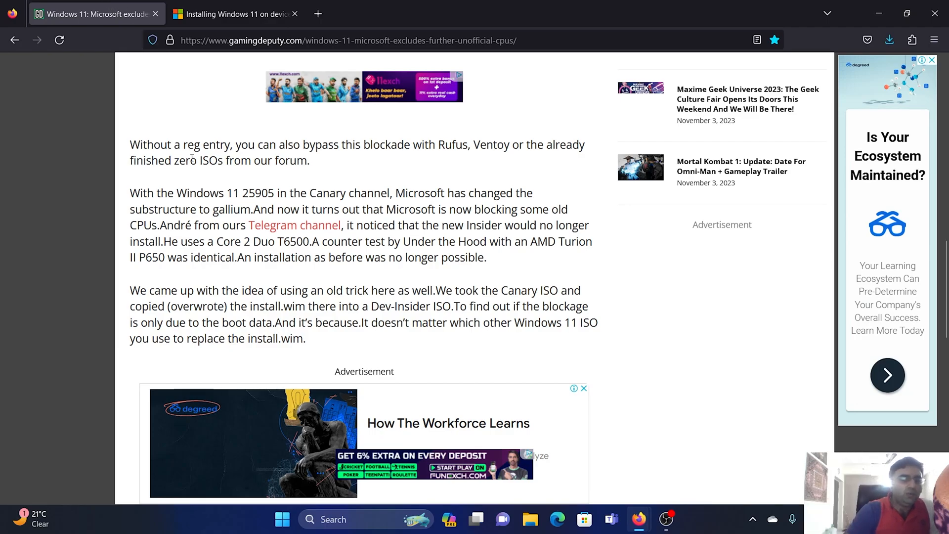
mouse_move(428, 335)
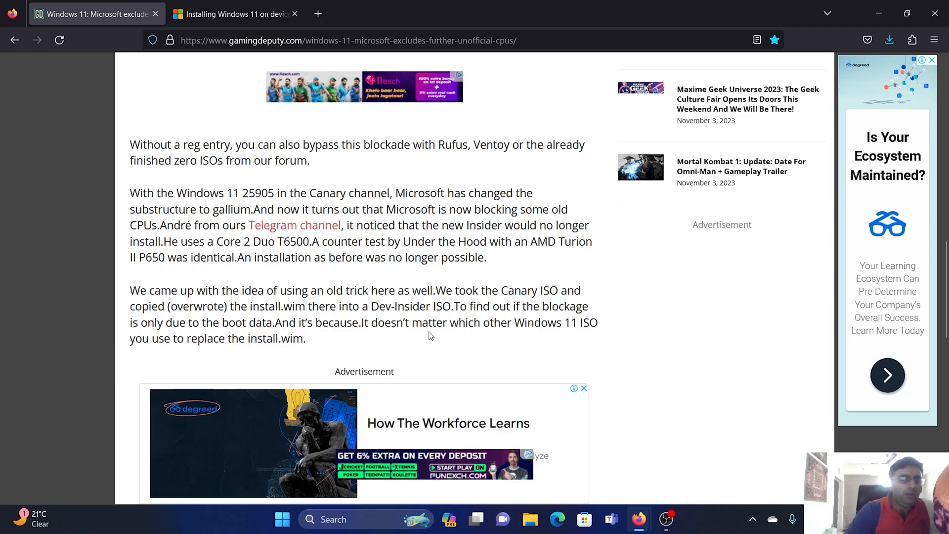
Open Settings from the Start button's right-click menu and go to Windows Update.
right_click(282, 519)
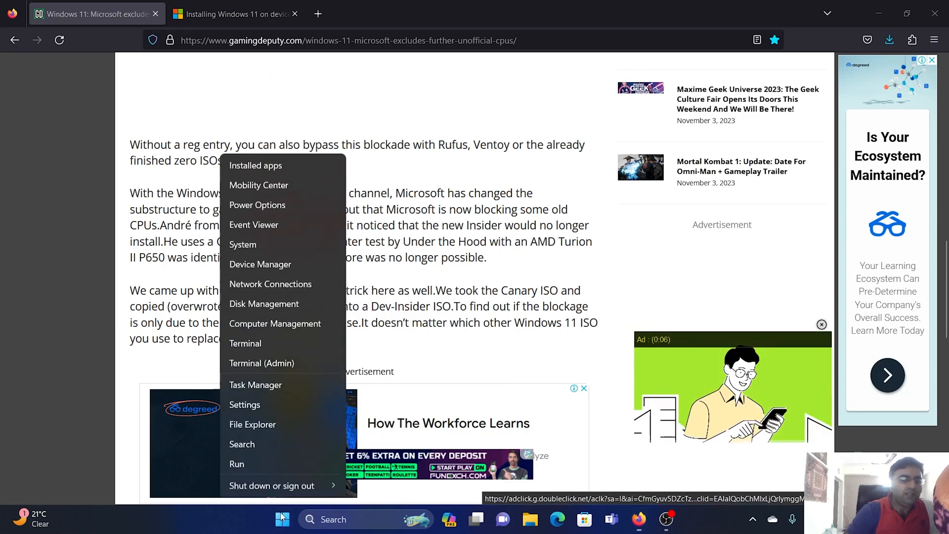
click(245, 404)
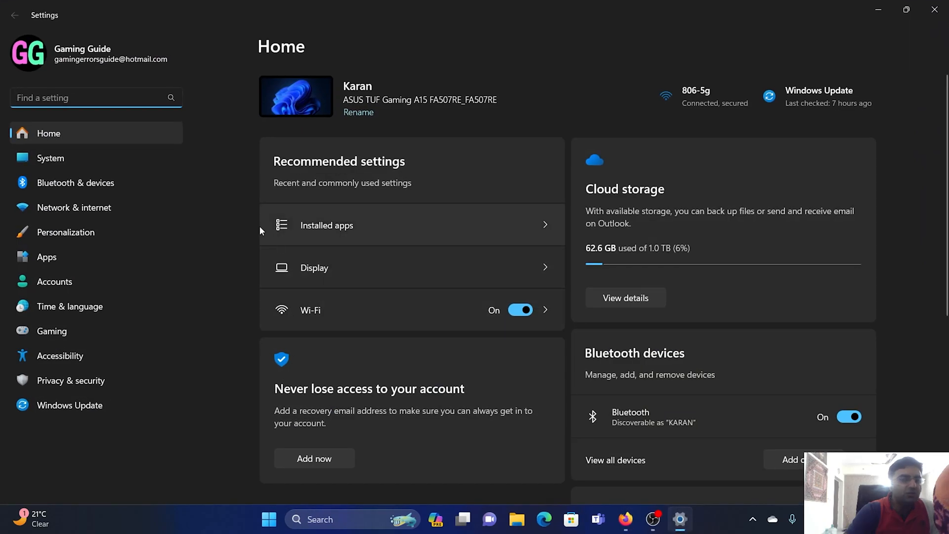
click(70, 405)
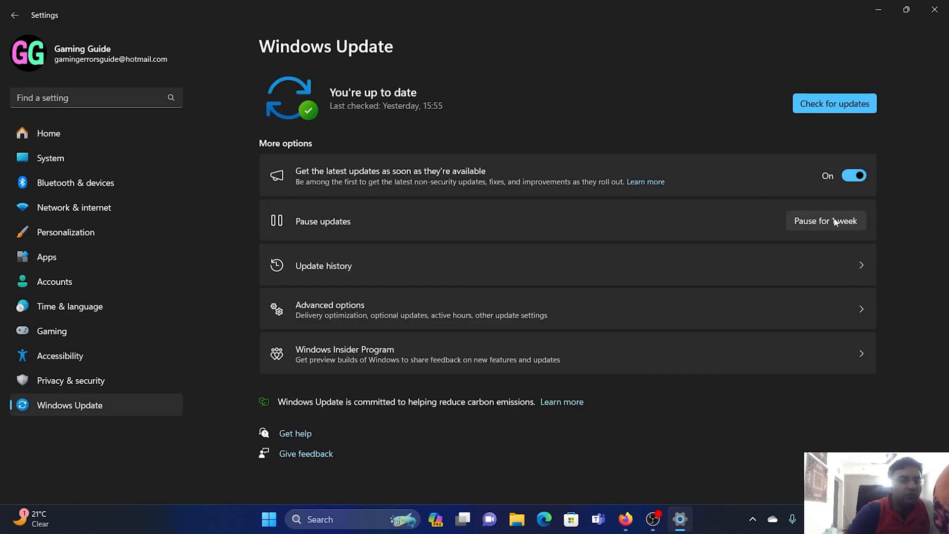
mouse_move(818, 229)
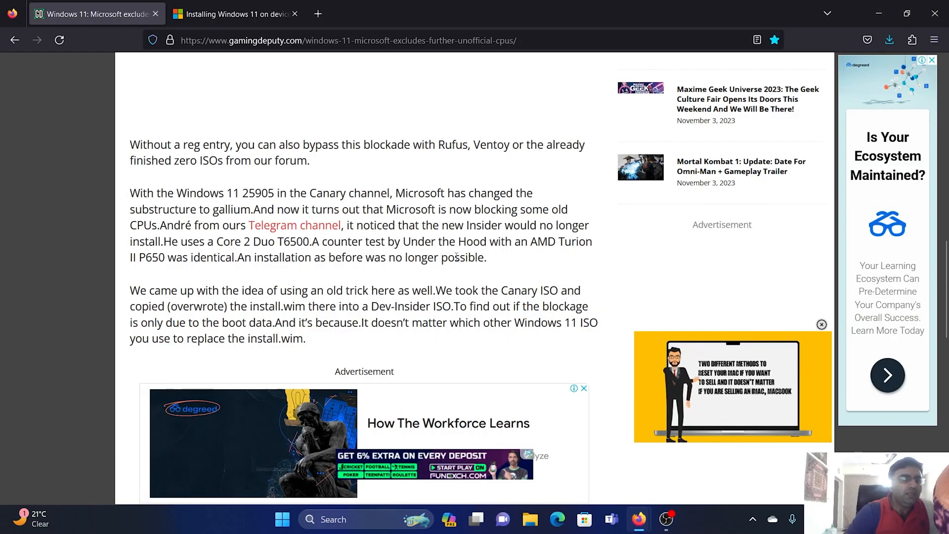
Switch to the Microsoft support tab, briefly revisit the news tab, and return.
click(232, 13)
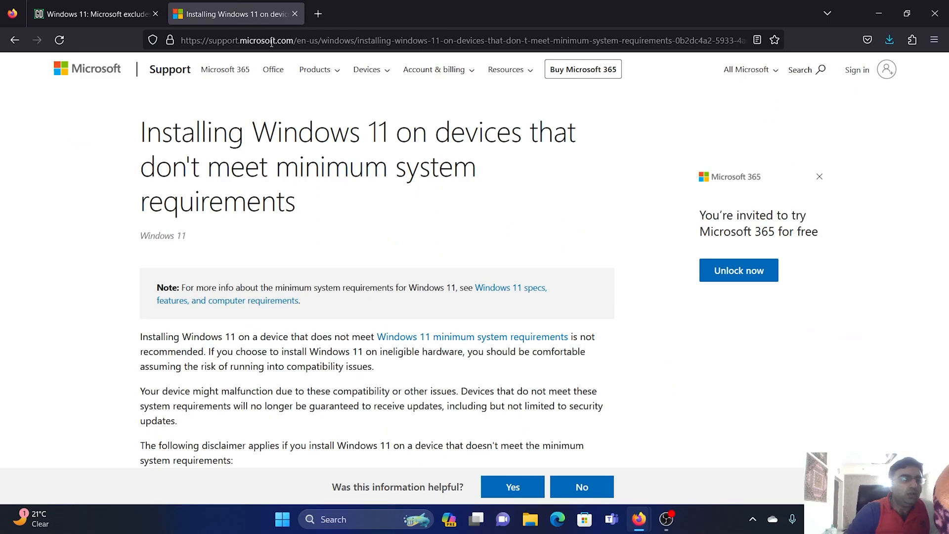
mouse_move(366, 214)
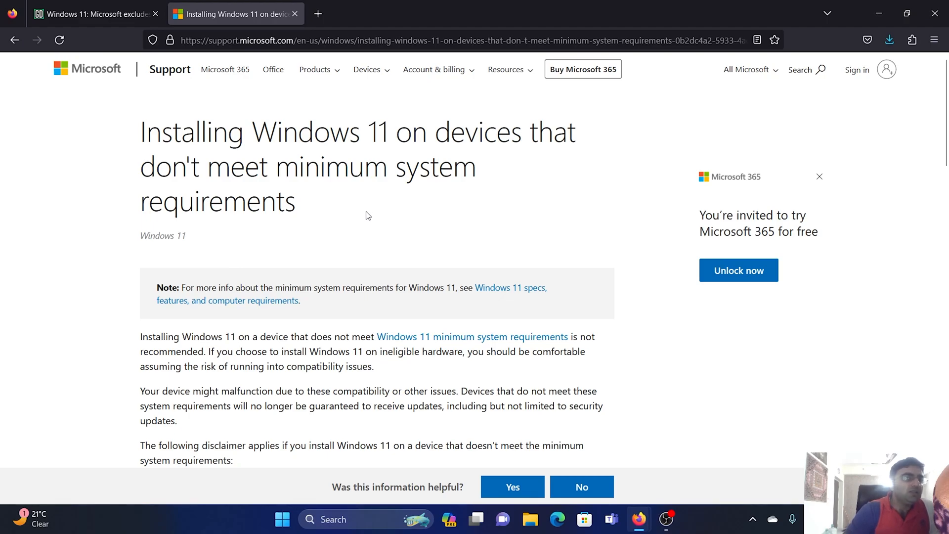
mouse_move(371, 214)
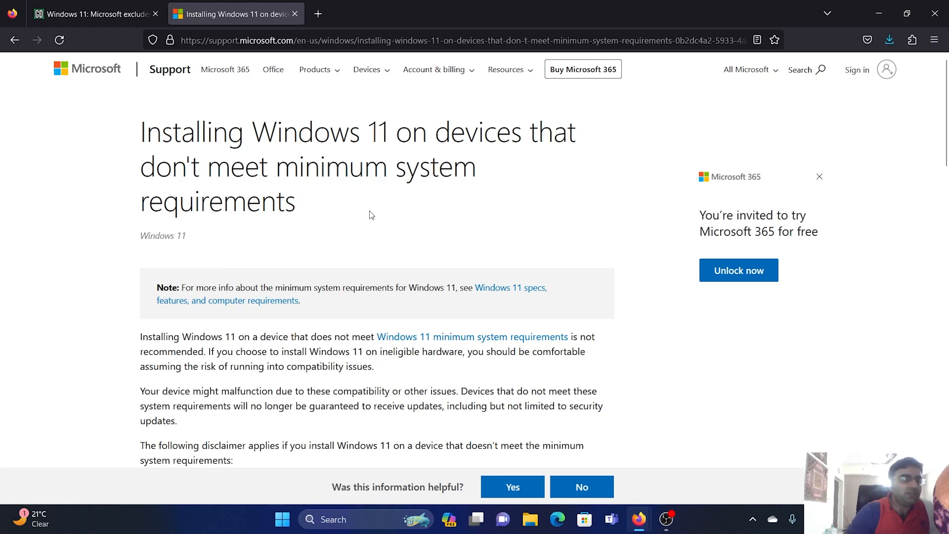
mouse_move(390, 231)
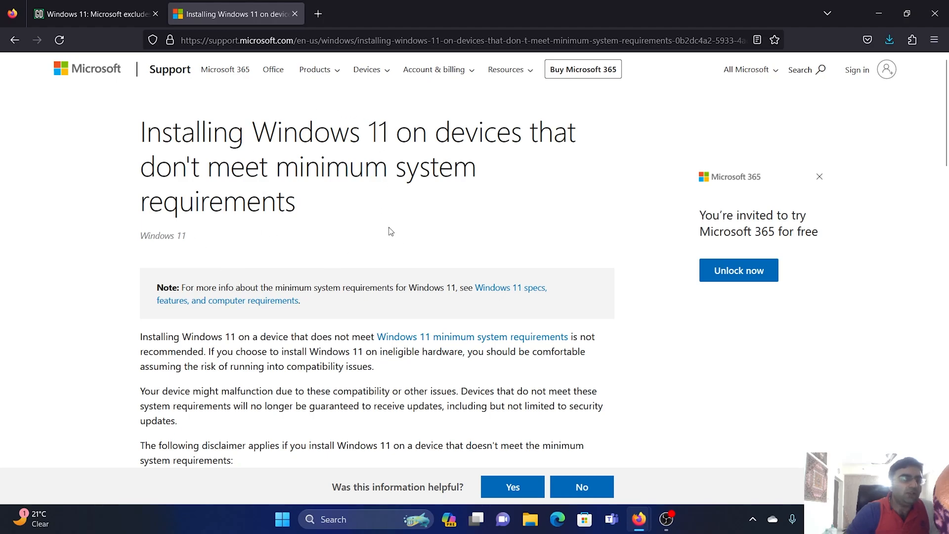
mouse_move(342, 251)
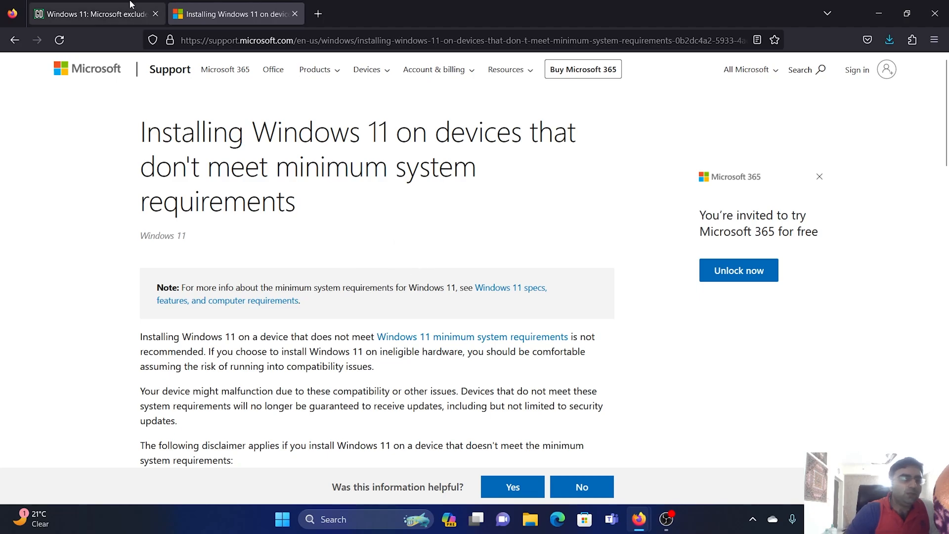
click(94, 13)
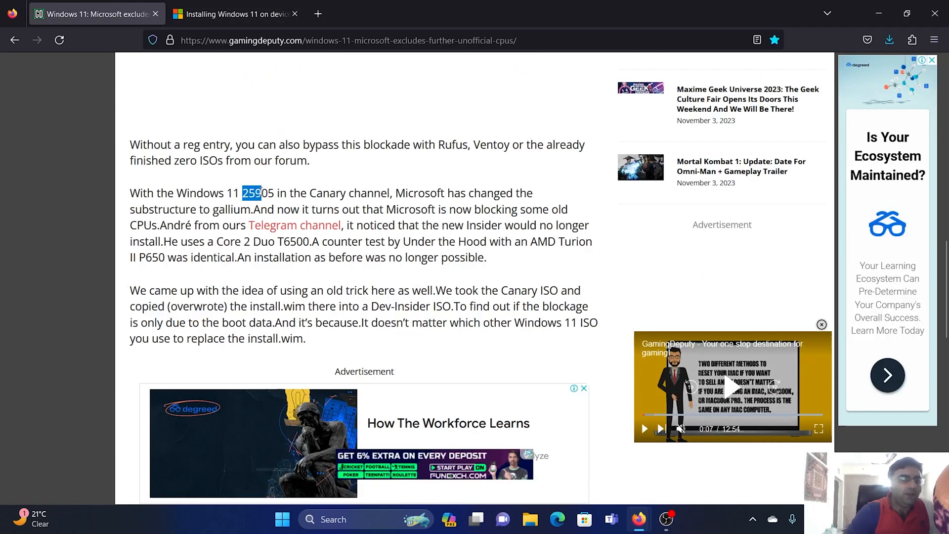
click(235, 14)
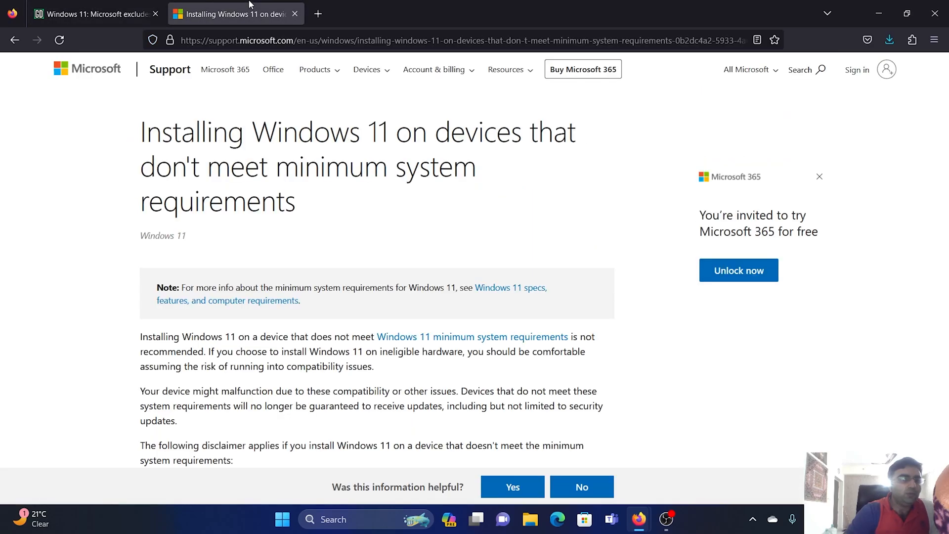
mouse_move(304, 257)
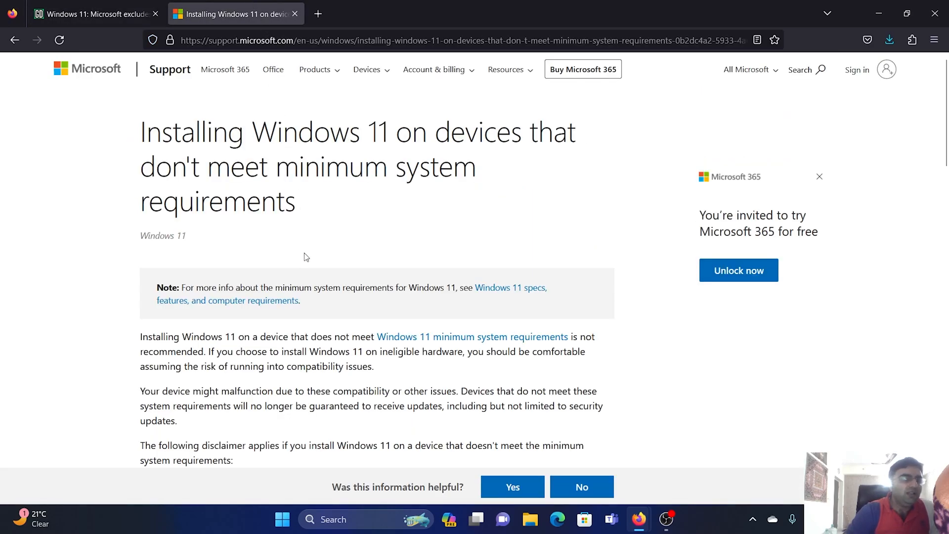